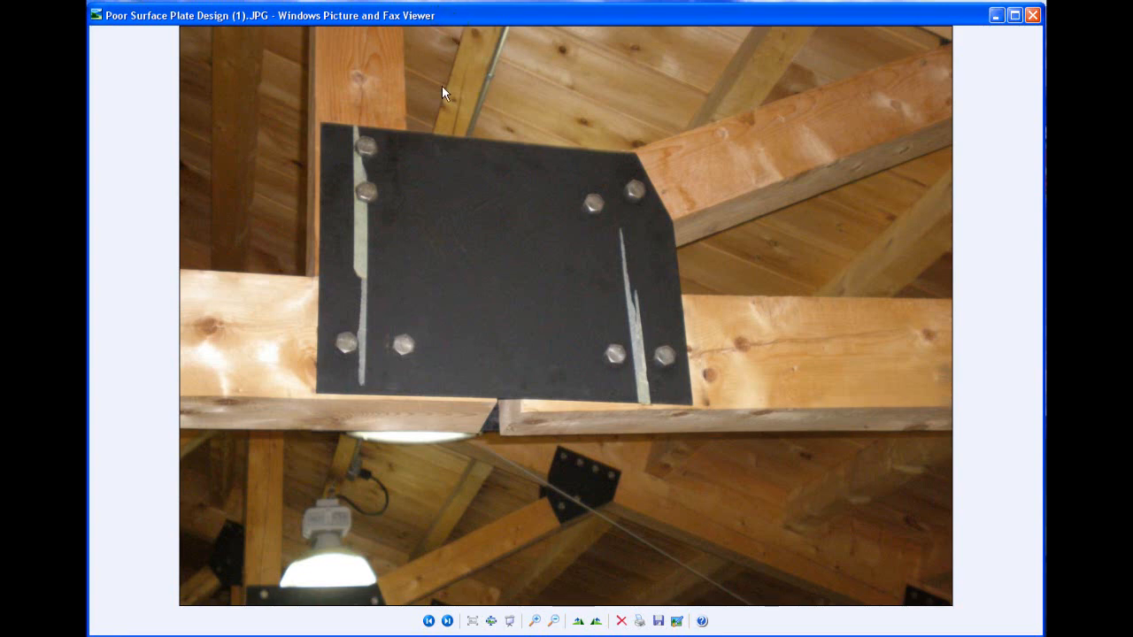
pyautogui.moveTo(512, 372)
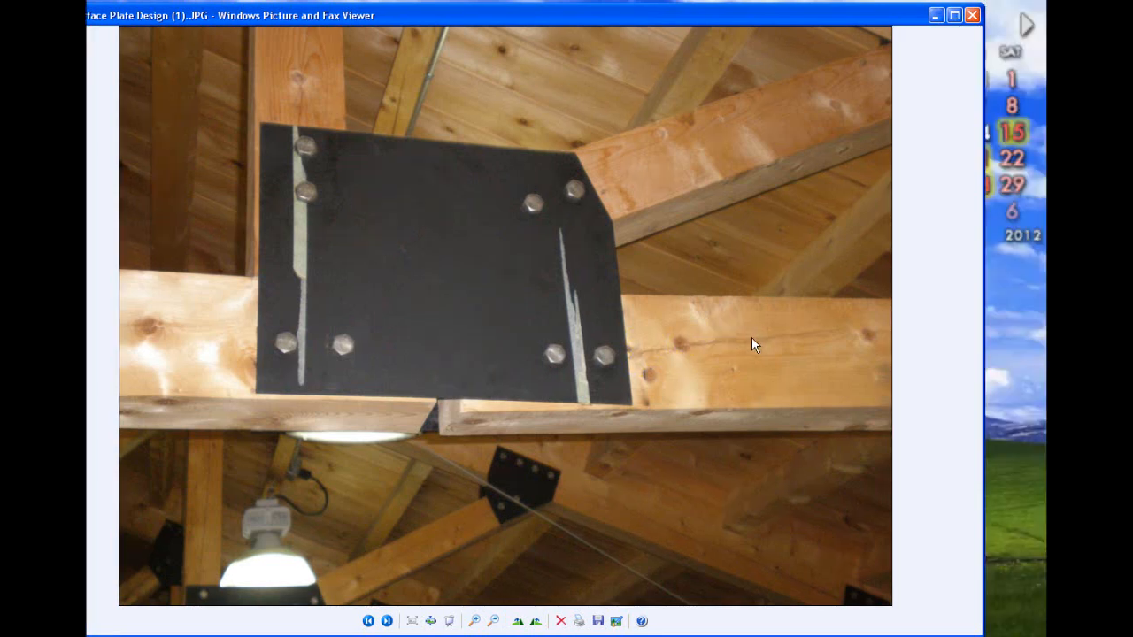
pyautogui.moveTo(556, 397)
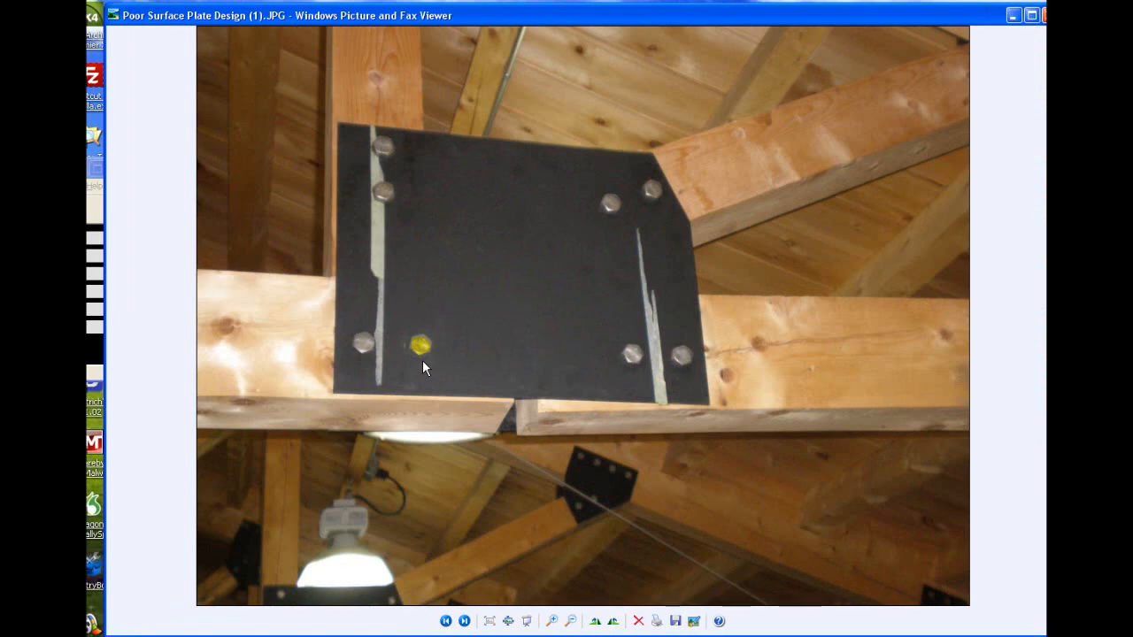
# Advance from Poor Surface Plate Design (1).JPG to Poor Surface Plate Design (2).JPG.
pyautogui.click(464, 620)
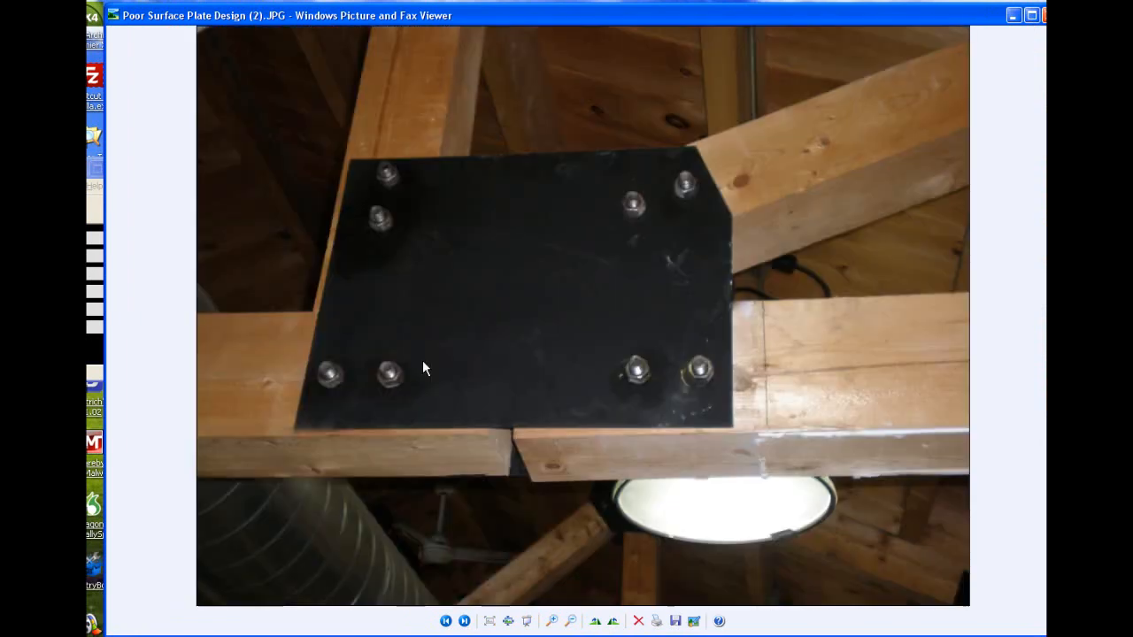